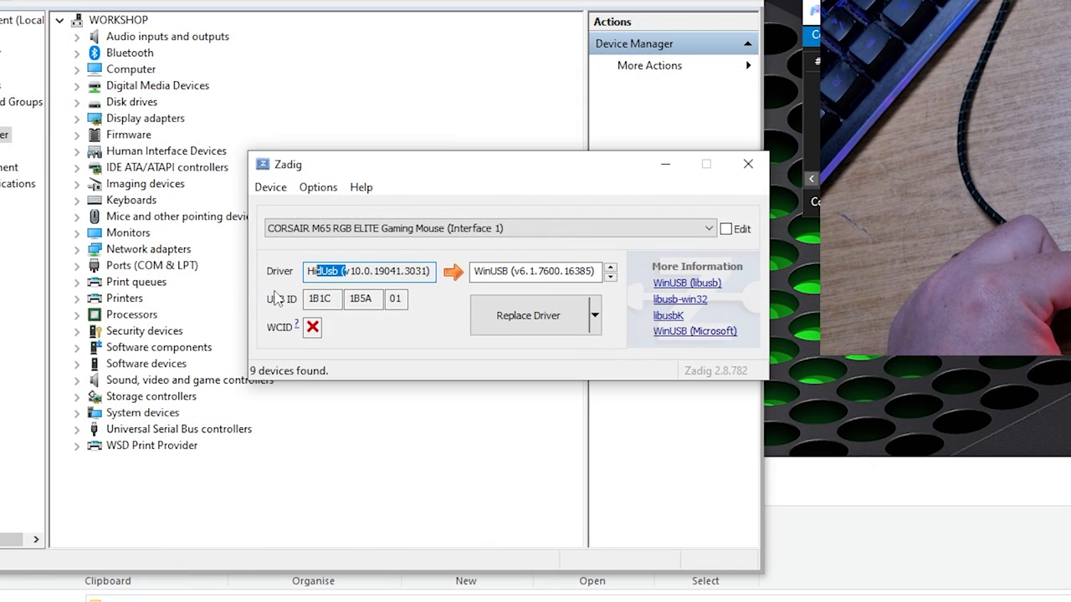
# Step: Switch Zadig's replacement driver to libusb-win32
pyautogui.click(610, 280)
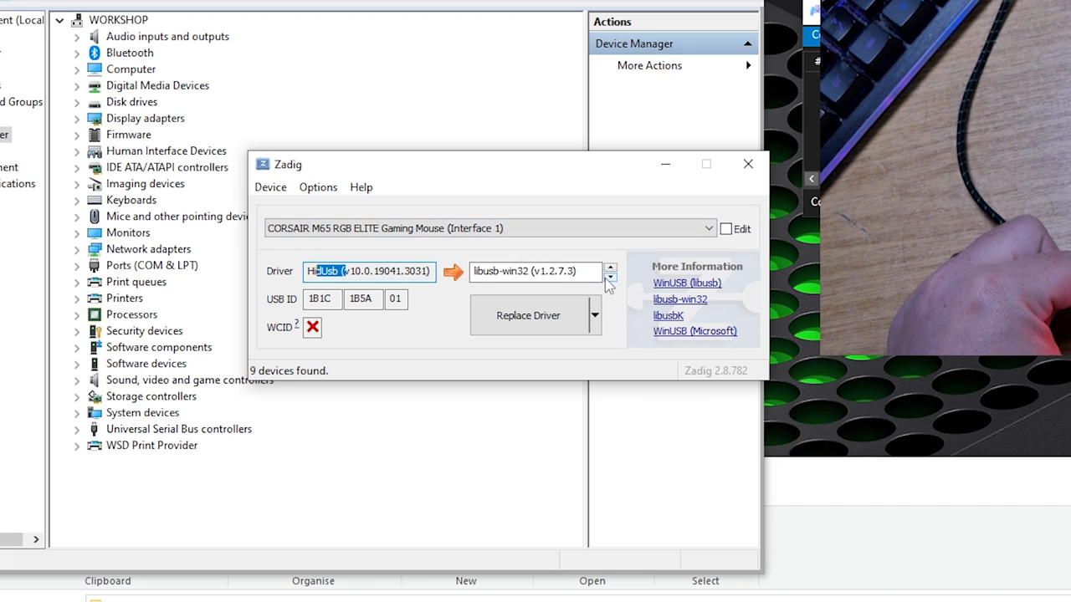
pyautogui.moveTo(473, 299)
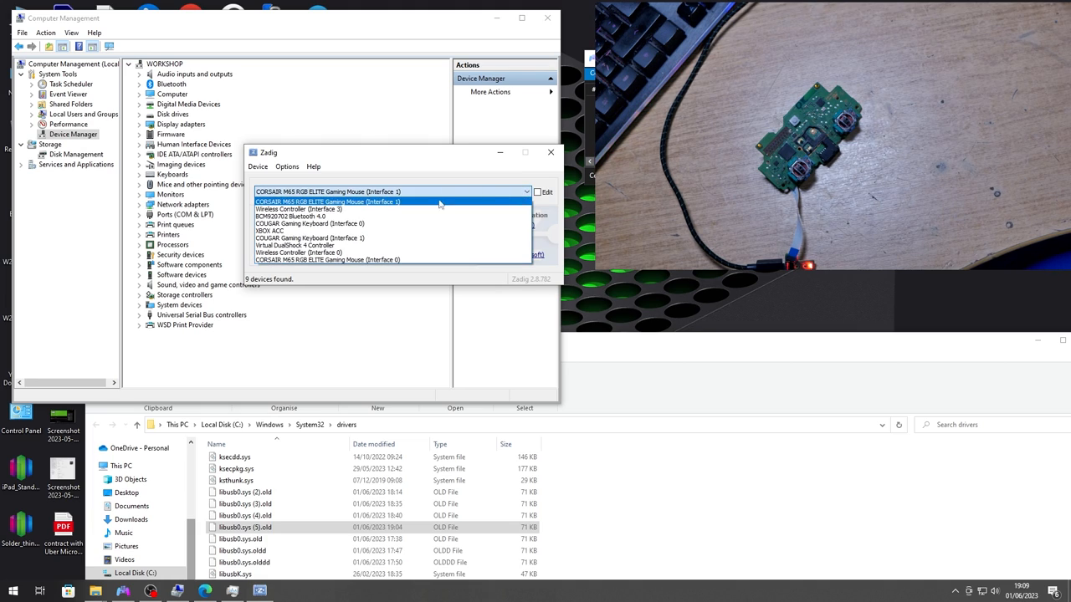
# Step: Replace Wireless Controller (Interface 3)'s driver with libusb-win32, confirming the system-driver warning
pyautogui.click(299, 209)
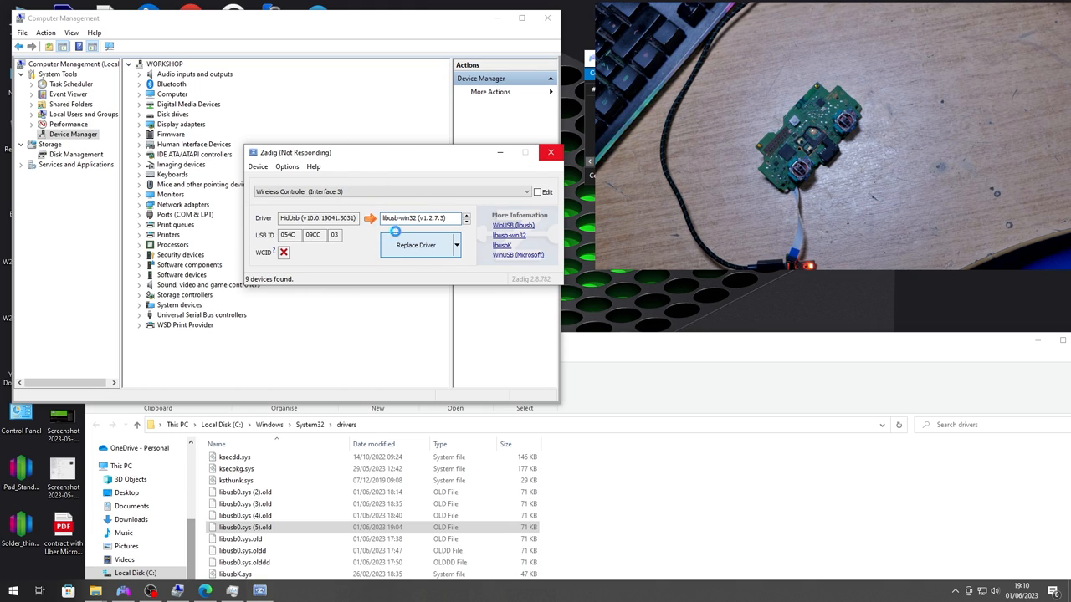
pyautogui.click(416, 245)
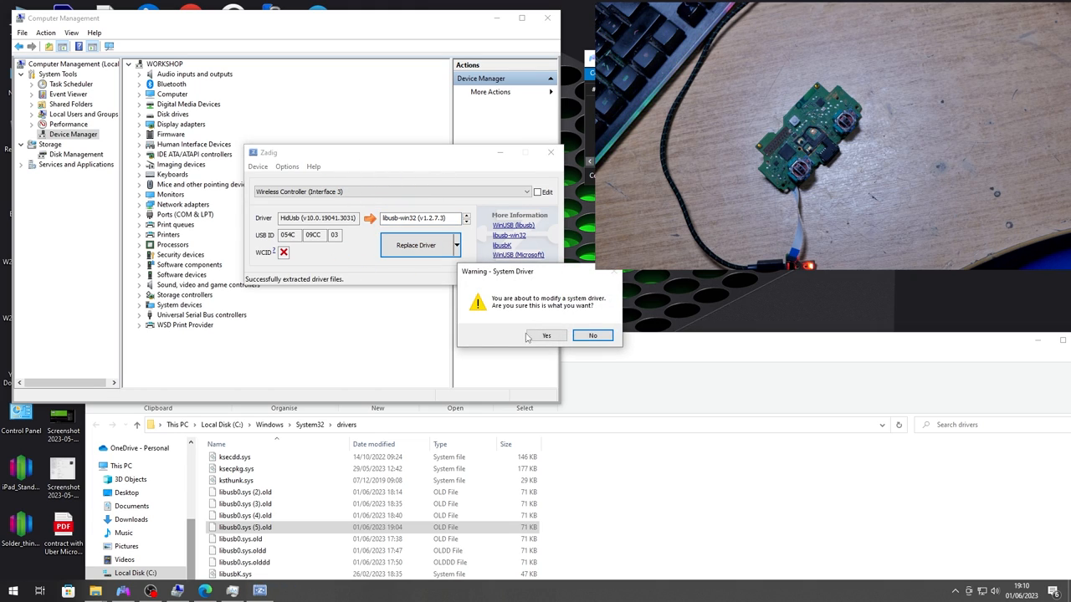
pyautogui.click(545, 335)
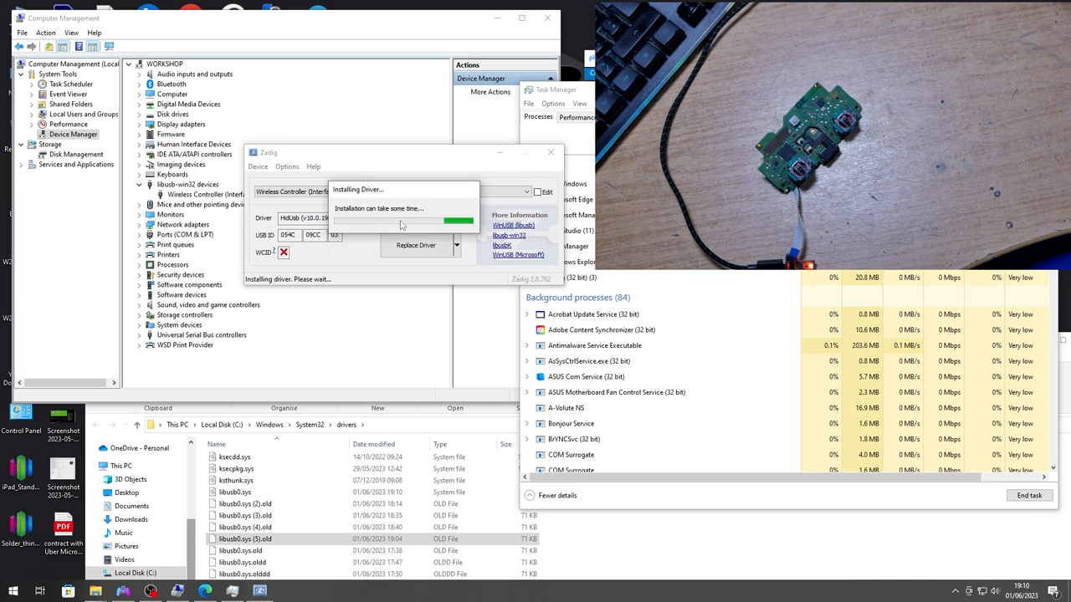
pyautogui.moveTo(433, 228)
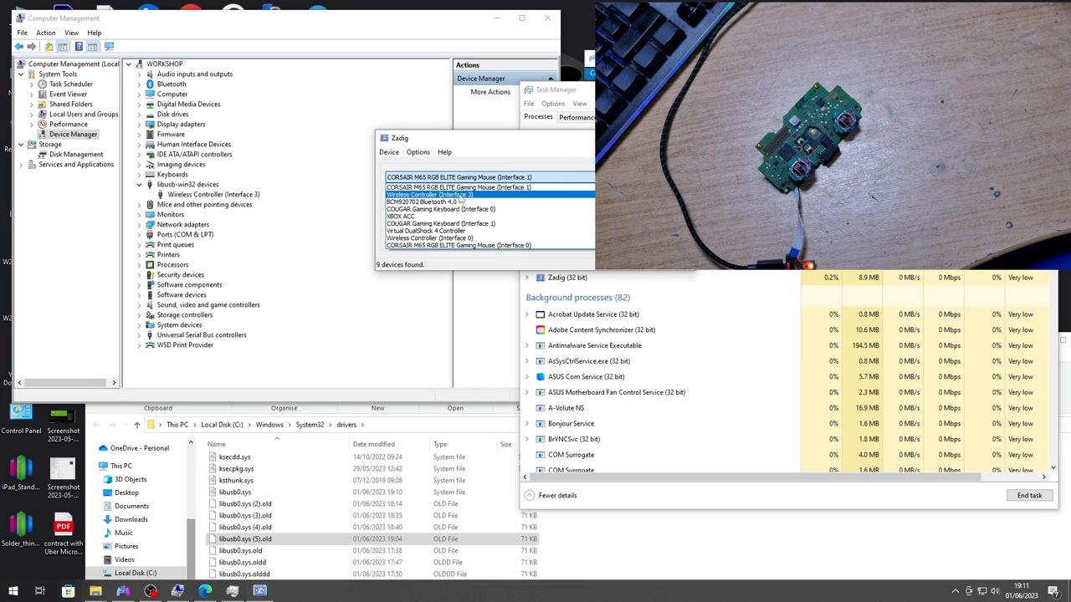
# Step: Install libusb-win32 on Wireless Controller (Interface 0), confirming the system-driver warning
pyautogui.click(441, 209)
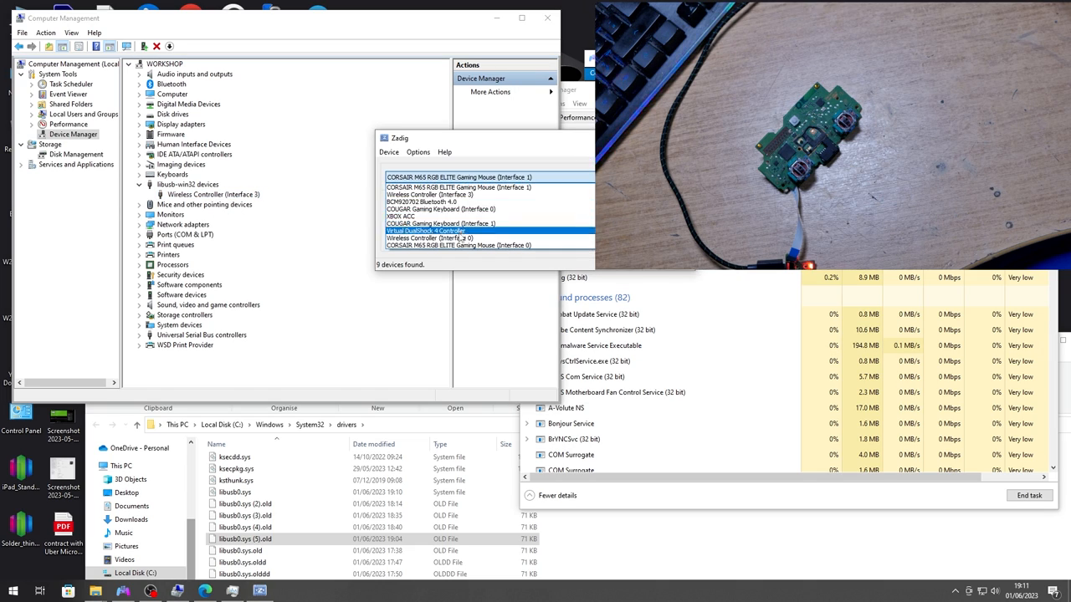
pyautogui.click(429, 238)
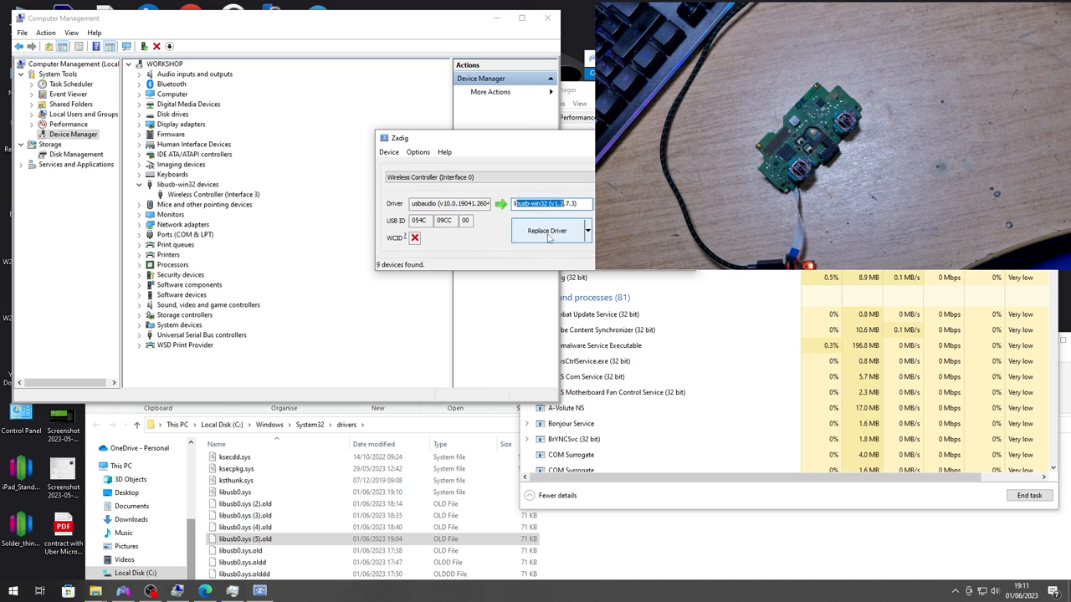
pyautogui.click(547, 230)
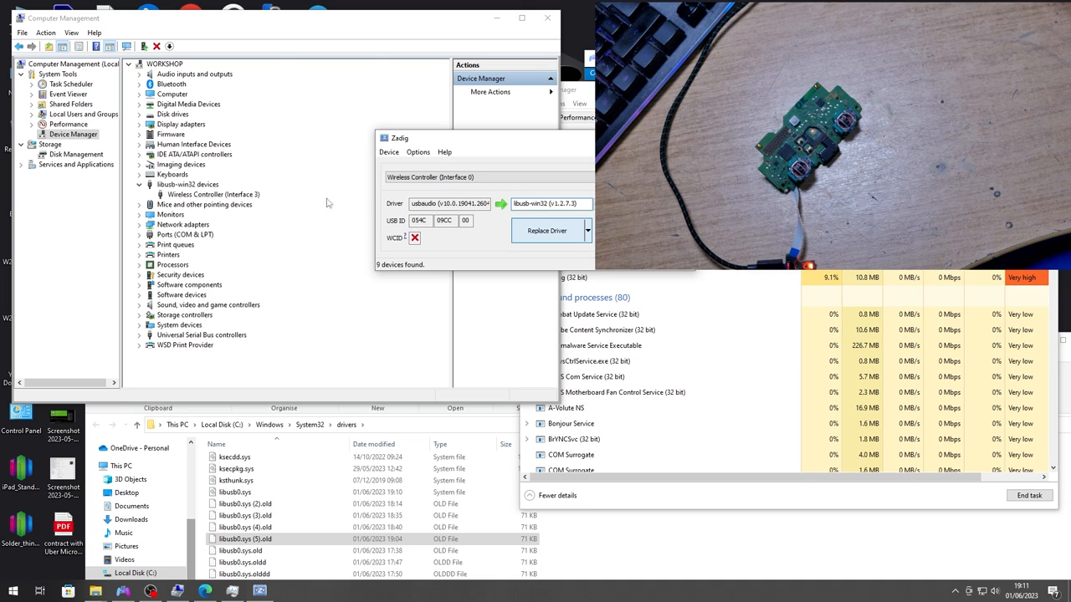
pyautogui.click(546, 231)
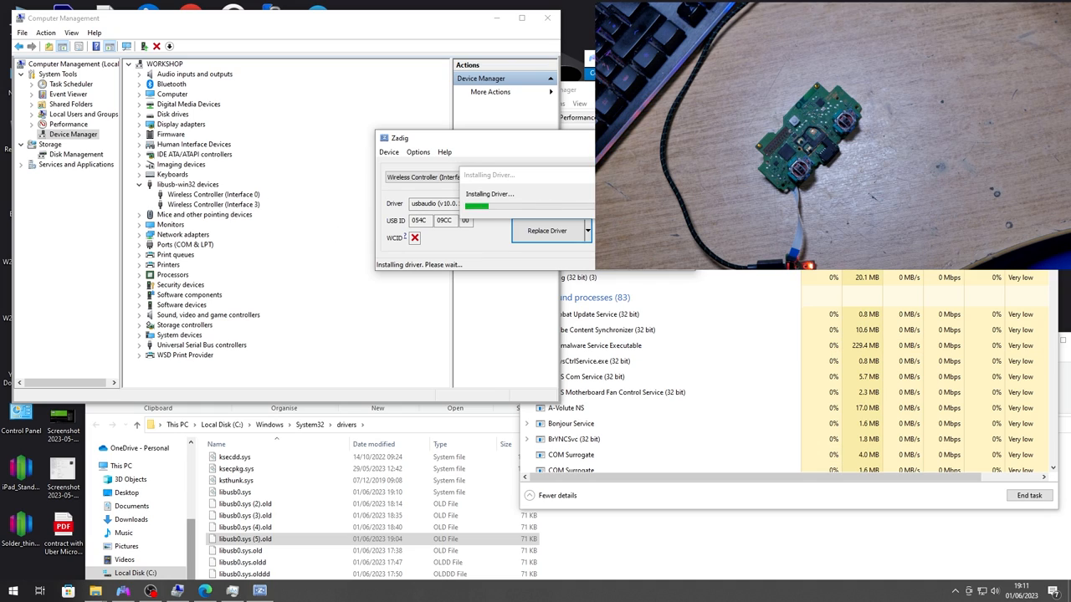
pyautogui.moveTo(506, 159)
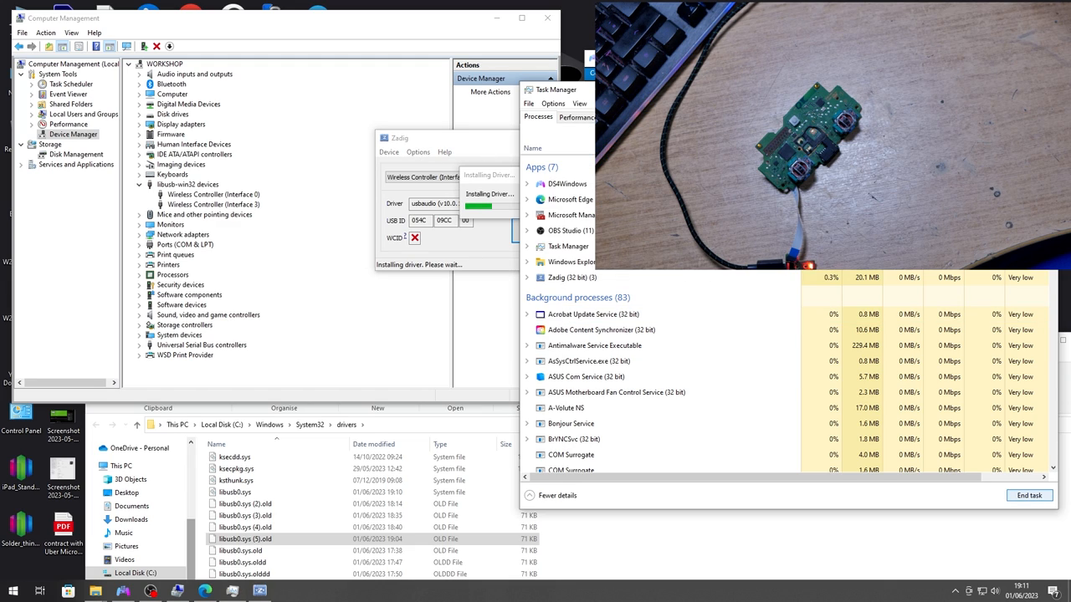
# Step: End the hung Zadig task in Task Manager
pyautogui.click(572, 277)
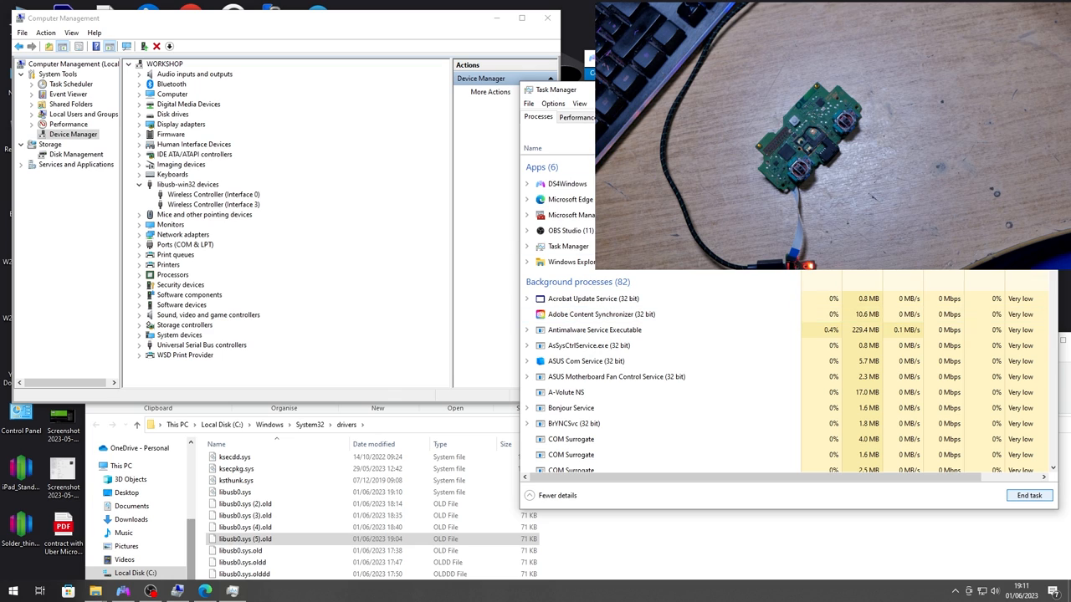
# Step: Close Task Manager and scan Device Manager for hardware changes
pyautogui.click(214, 204)
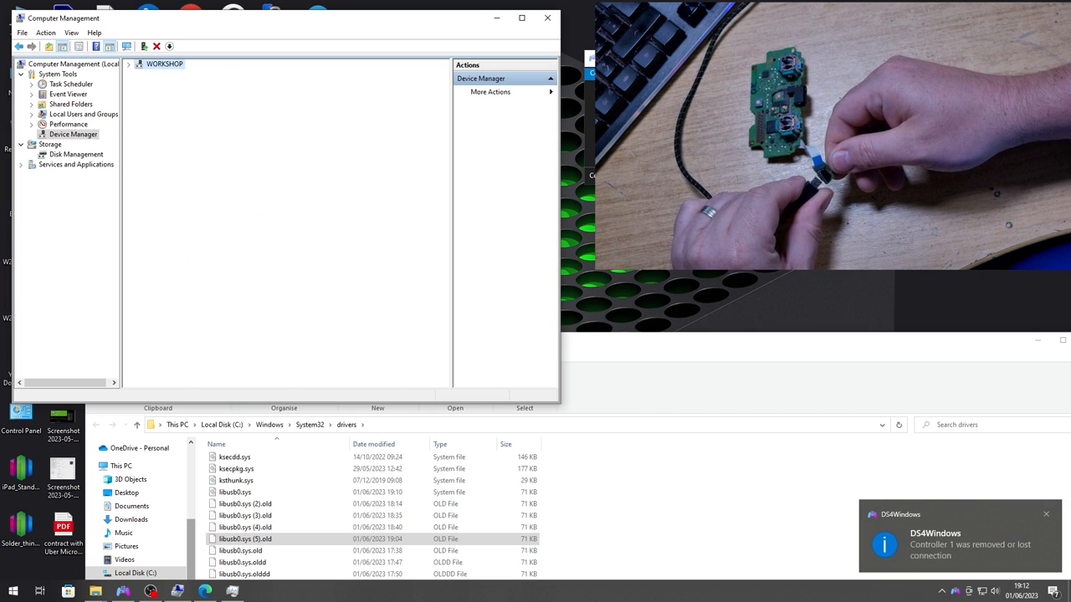
pyautogui.click(139, 64)
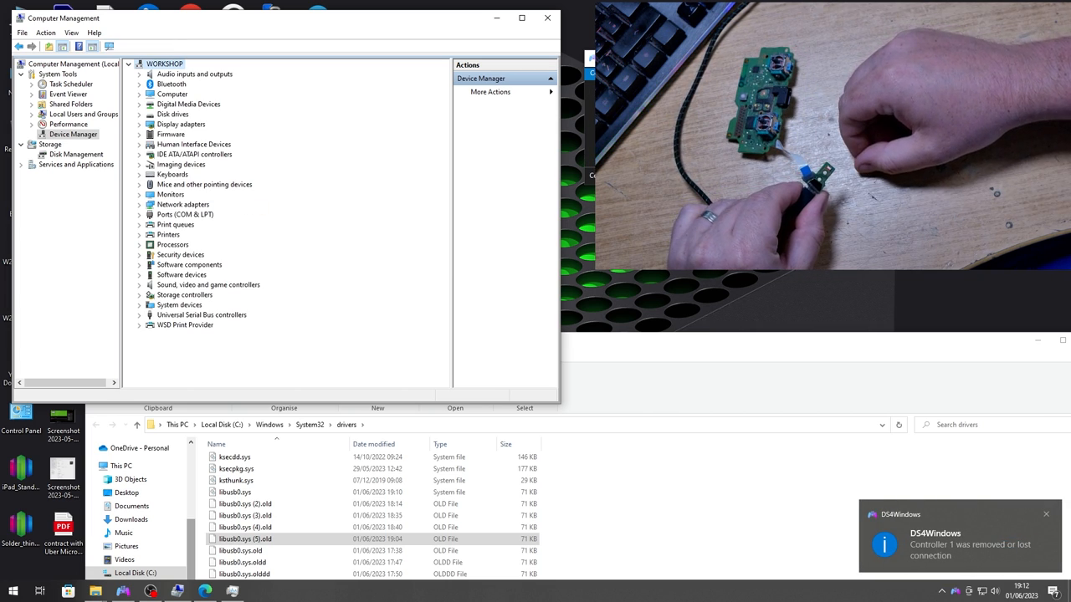
pyautogui.click(139, 184)
pyautogui.write('cd ps')
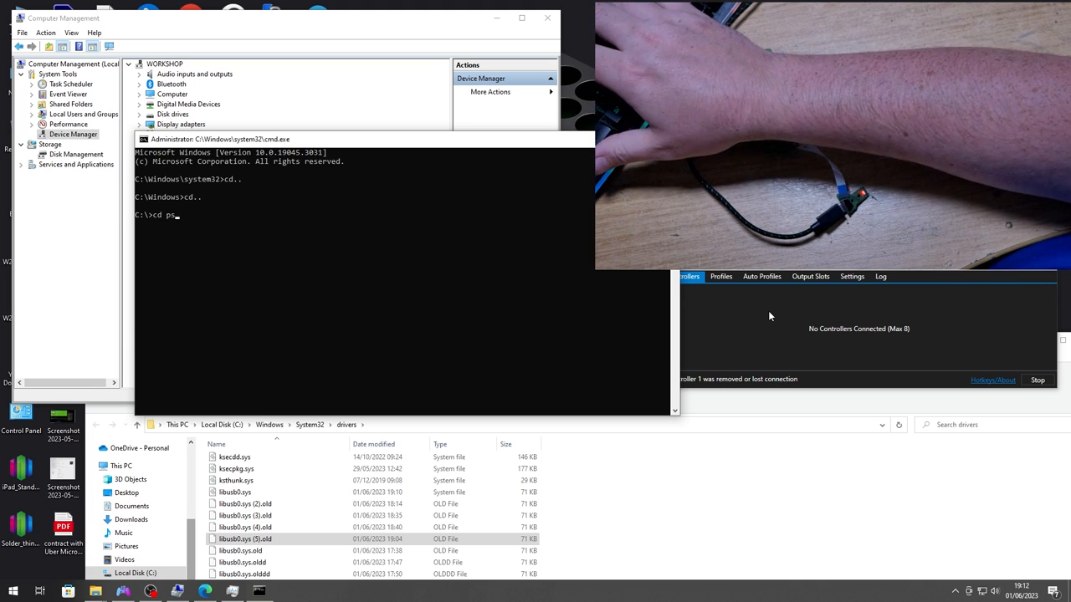
# Step: Navigate into C:\PS4 Calibration\ds4-tools-master and list its files
pyautogui.write('"PS4 Calibration"')
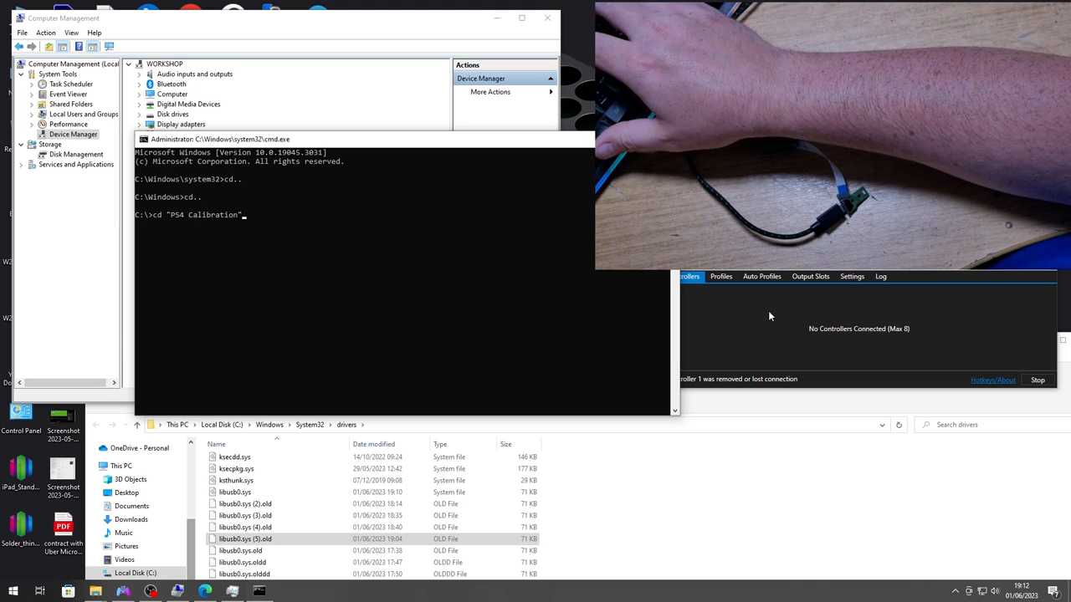
pyautogui.write('cd ds4-tools-master')
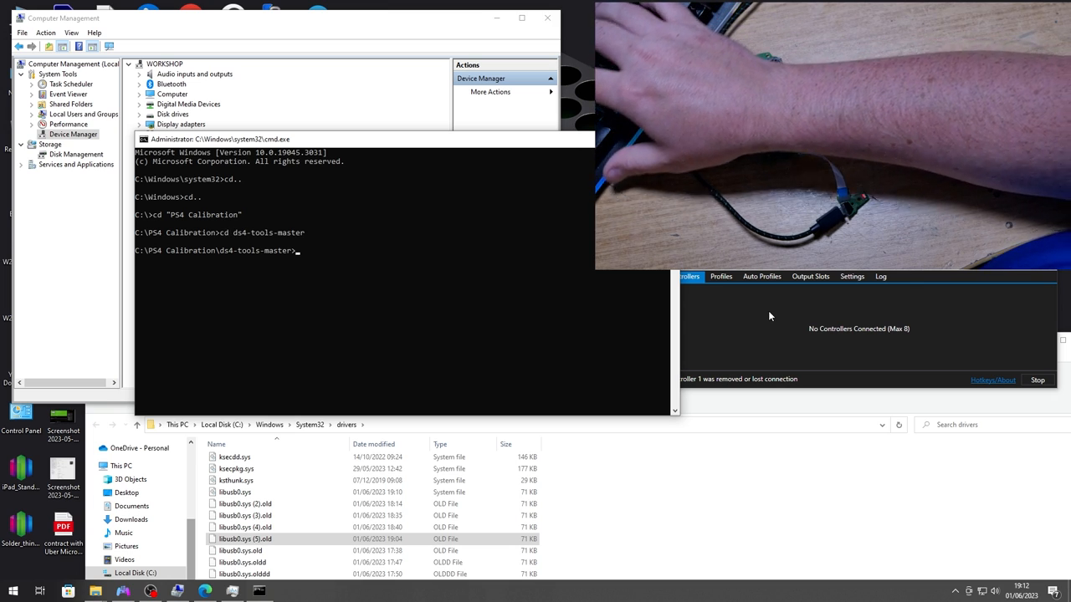
pyautogui.write('dir')
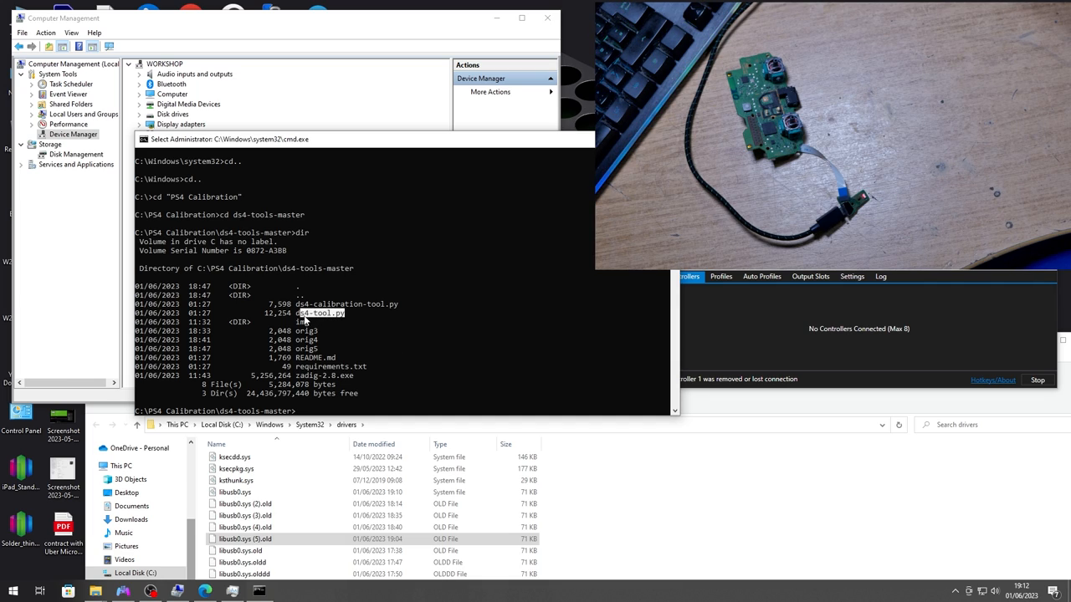
# Step: Run 'ds4-tool.py info' to print the DualShock 4's firmware details
pyautogui.doubleClick(346, 303)
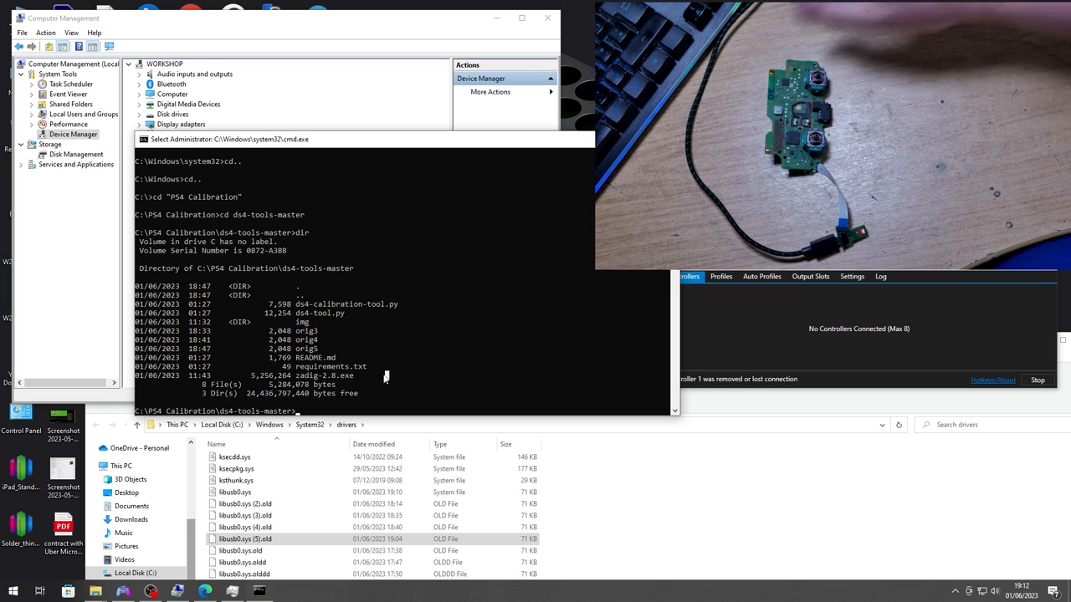
pyautogui.moveTo(347, 323)
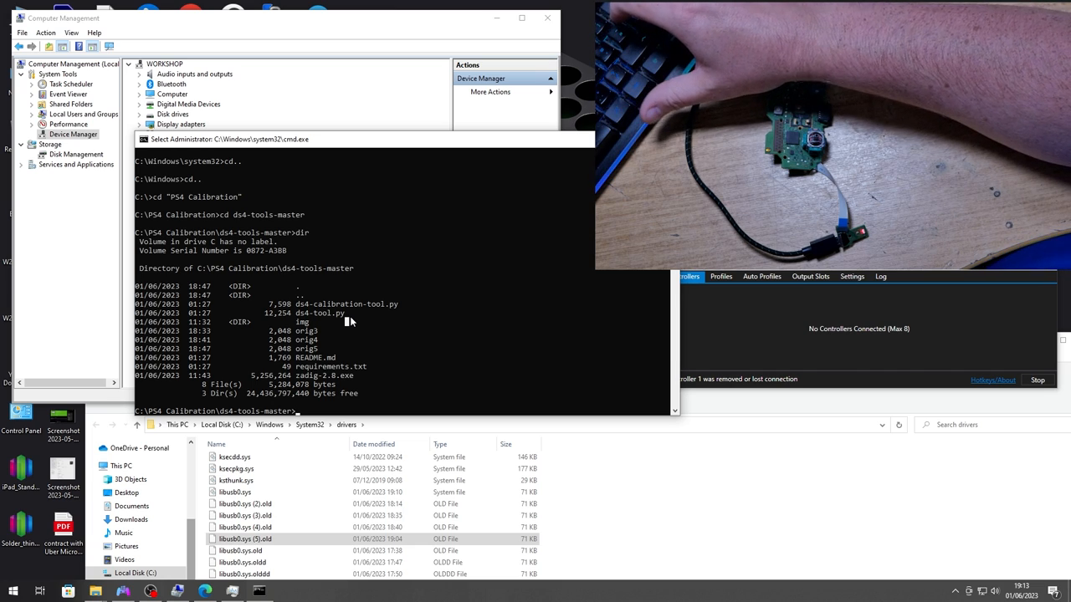
pyautogui.write('ds4-calibration-tool.py')
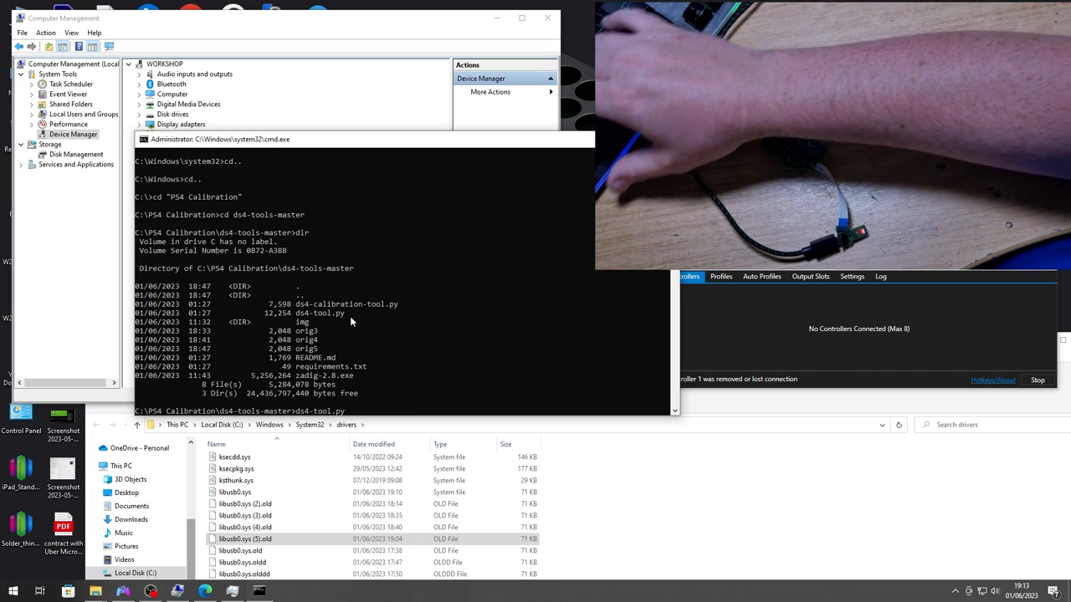
pyautogui.write('ds4-tool.py info')
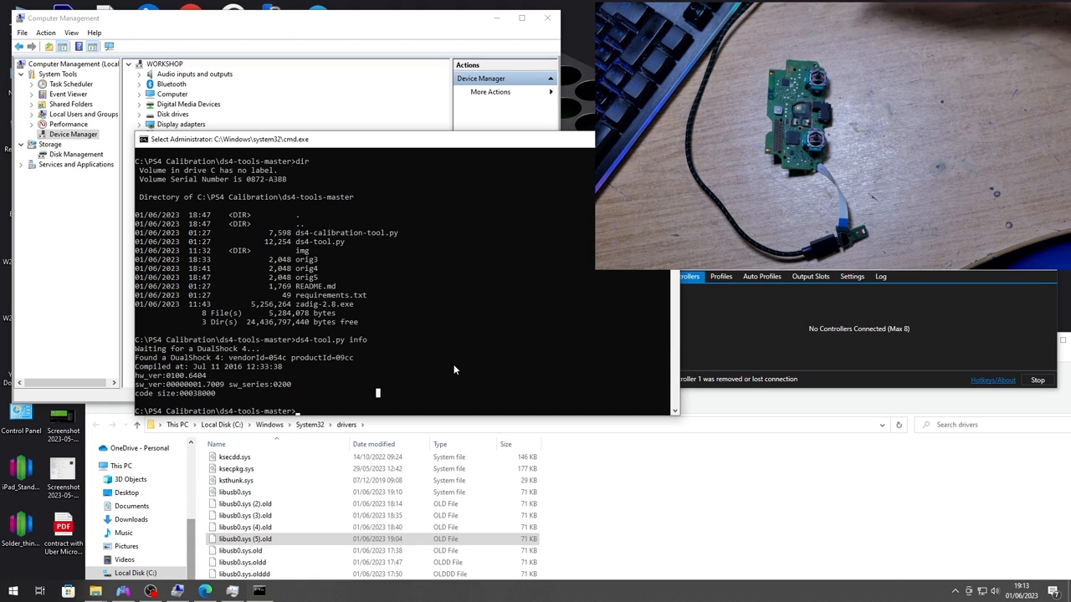
# Step: Run ds4-calibration-tool.py and store the stick calibration with W
pyautogui.write('ds4-calibration-tool.py')
pyautogui.write('1')
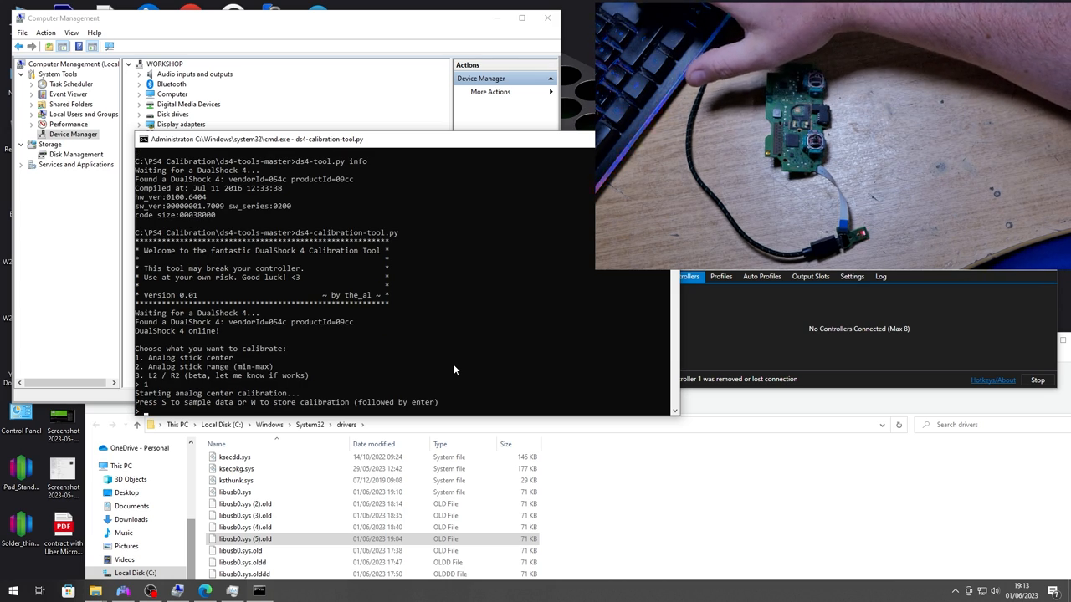
pyautogui.write('w')
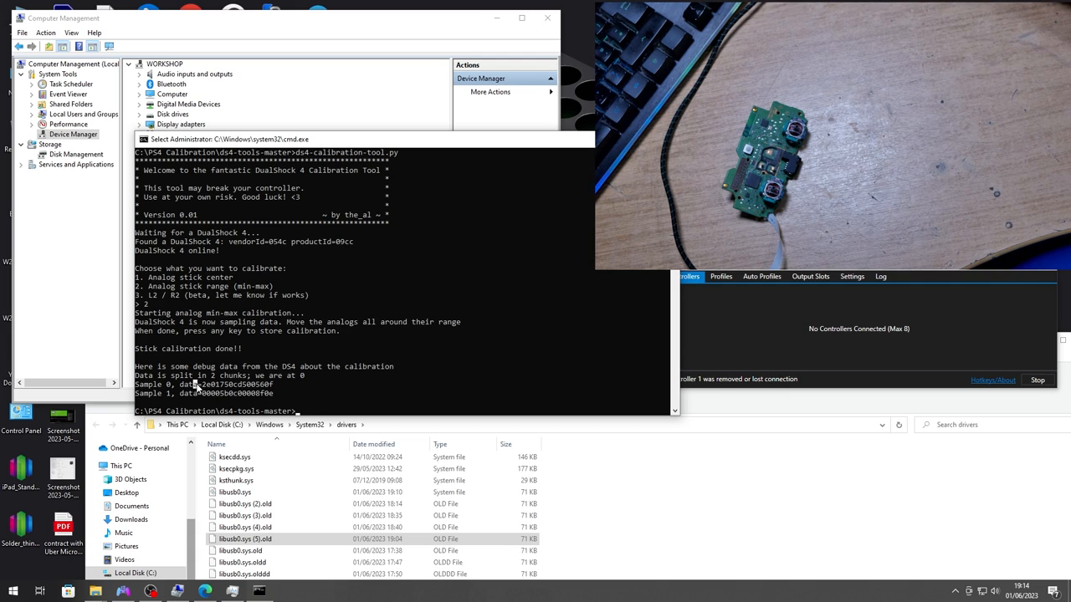
pyautogui.moveTo(246, 392)
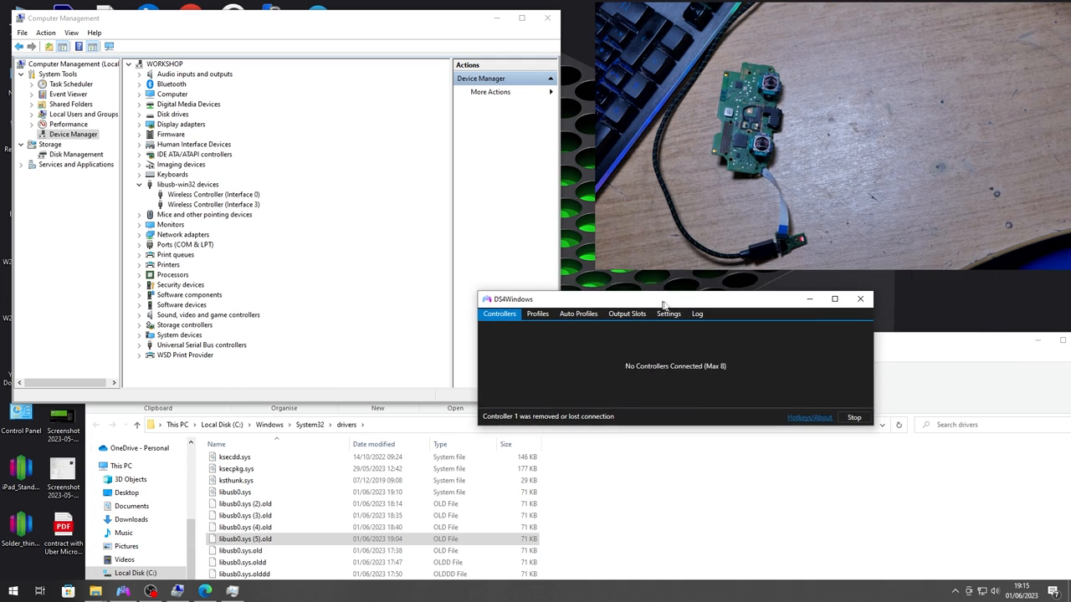
# Step: Uninstall Wireless Controller Interface 0 and Interface 3 from libusb-win32 devices
pyautogui.click(213, 194)
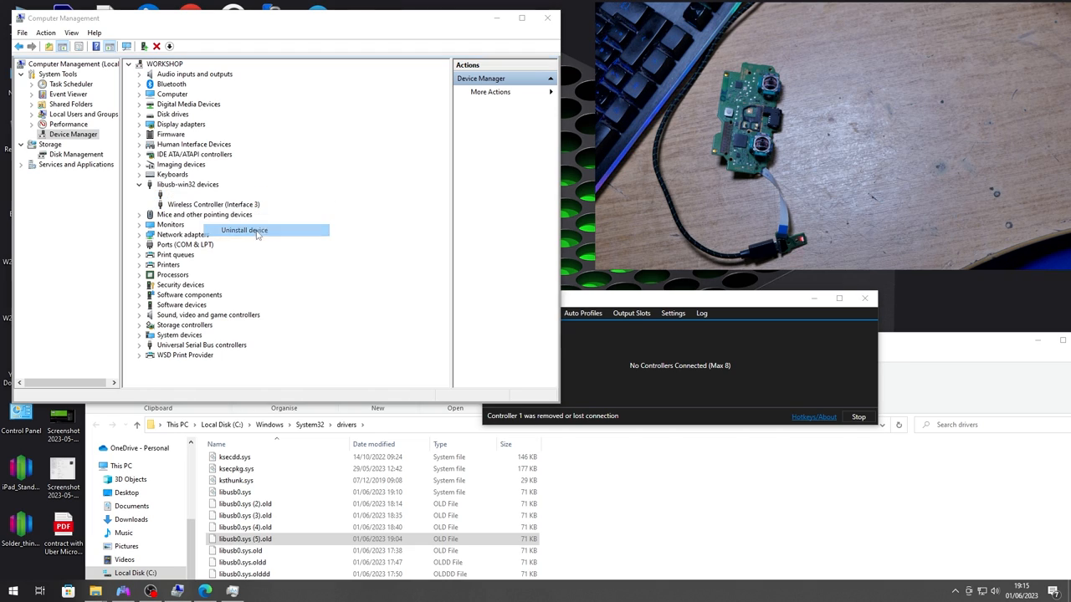
pyautogui.click(245, 230)
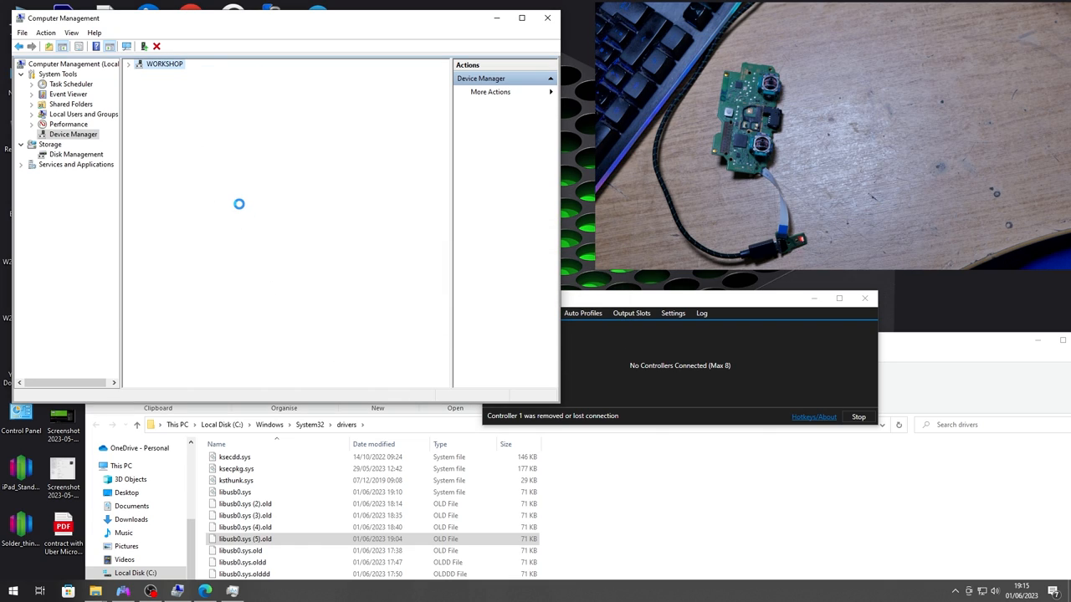
pyautogui.rightClick(213, 194)
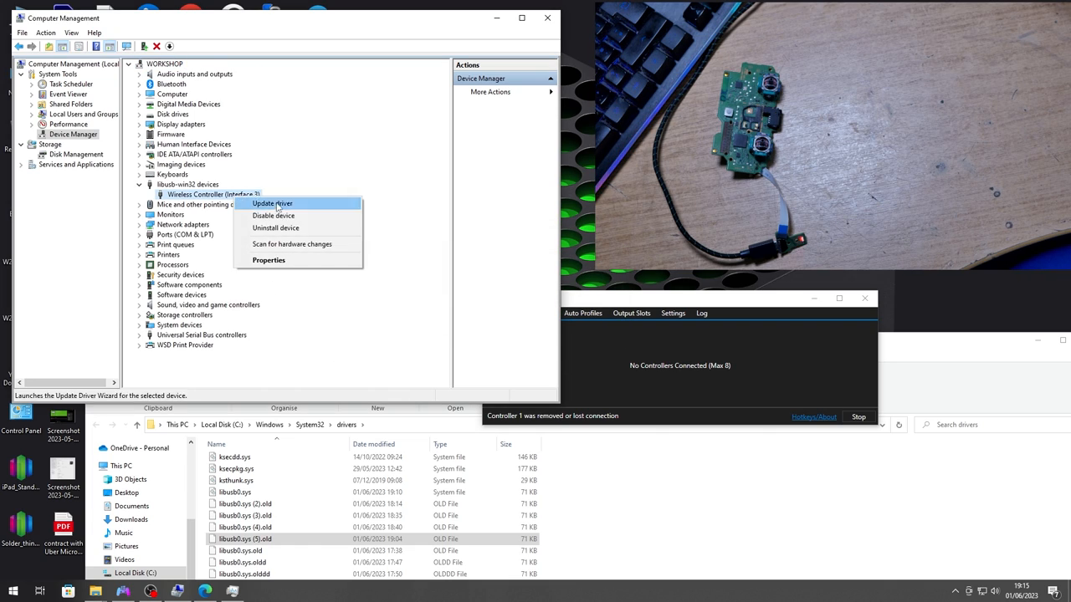
pyautogui.moveTo(275, 227)
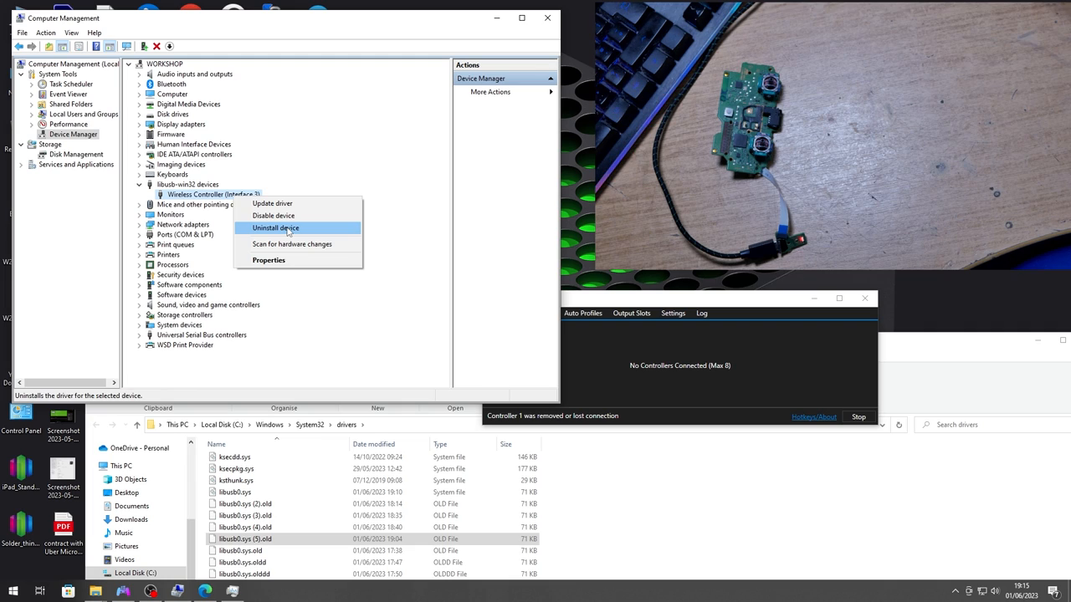
pyautogui.click(275, 227)
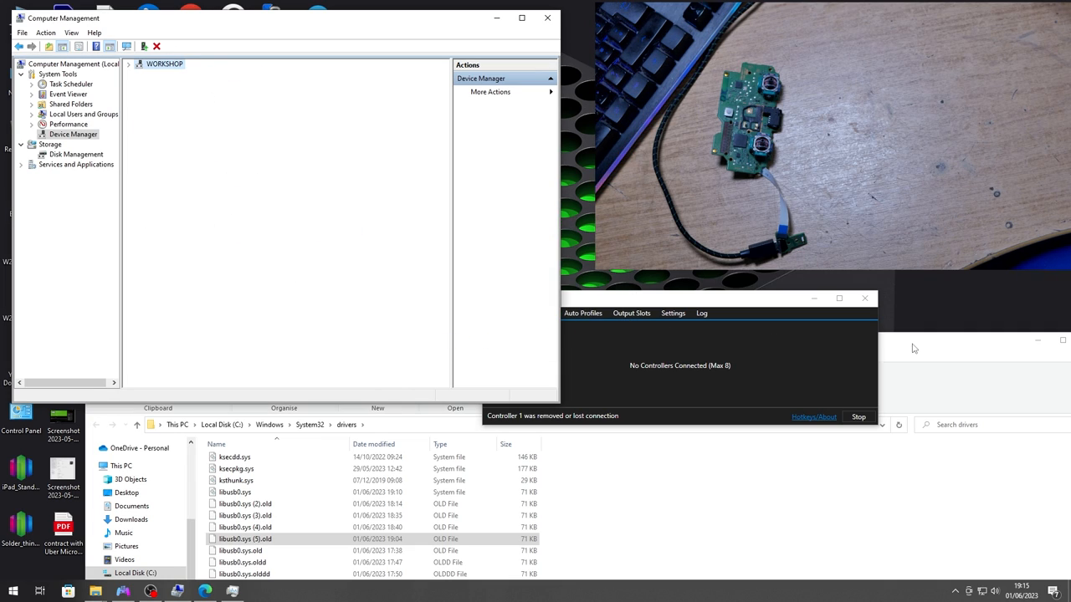
# Step: Rename libusb0.sys in the System32 drivers folder to libusb0.sys.old
pyautogui.click(128, 63)
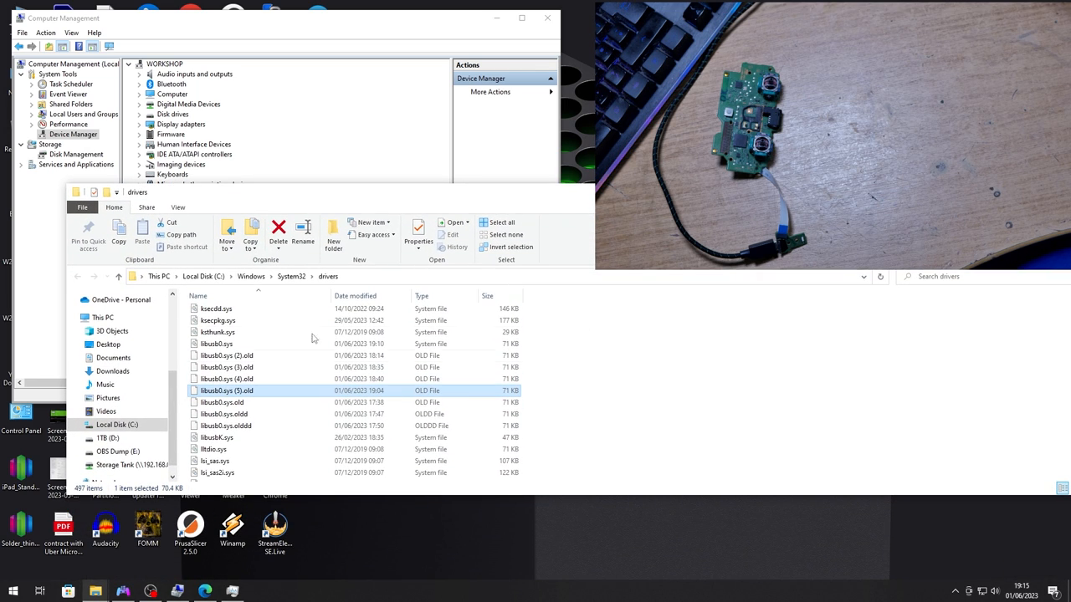
pyautogui.click(216, 343)
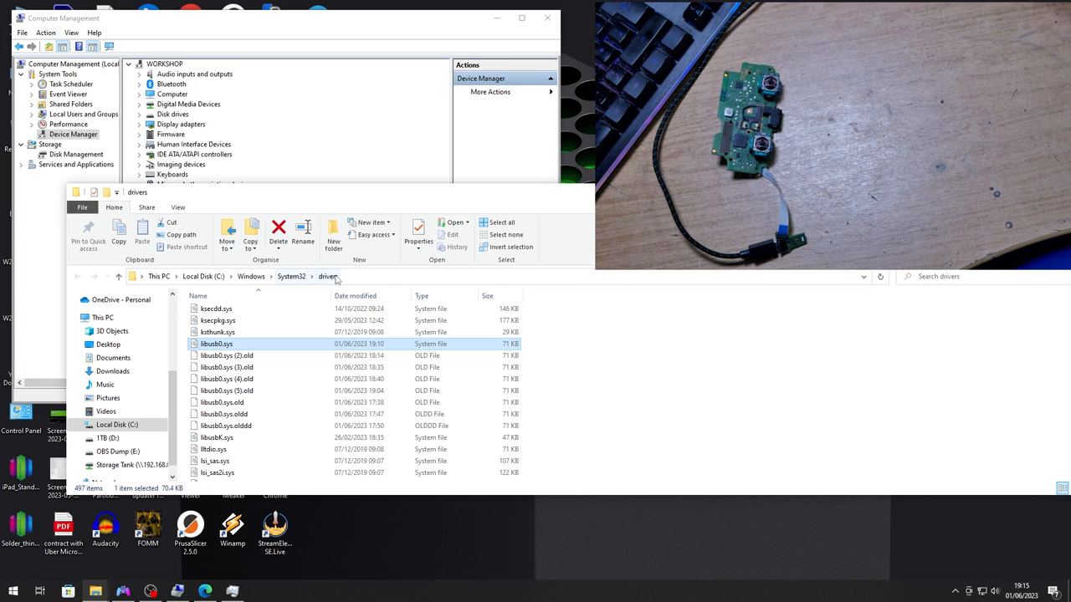
pyautogui.click(225, 368)
pyautogui.write('.old')
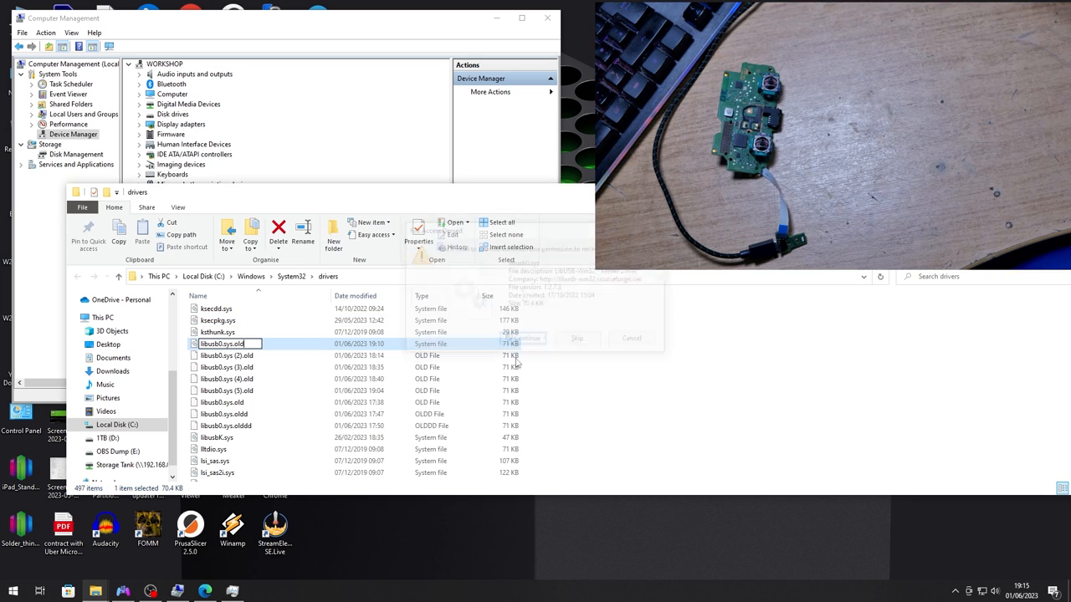
pyautogui.click(523, 338)
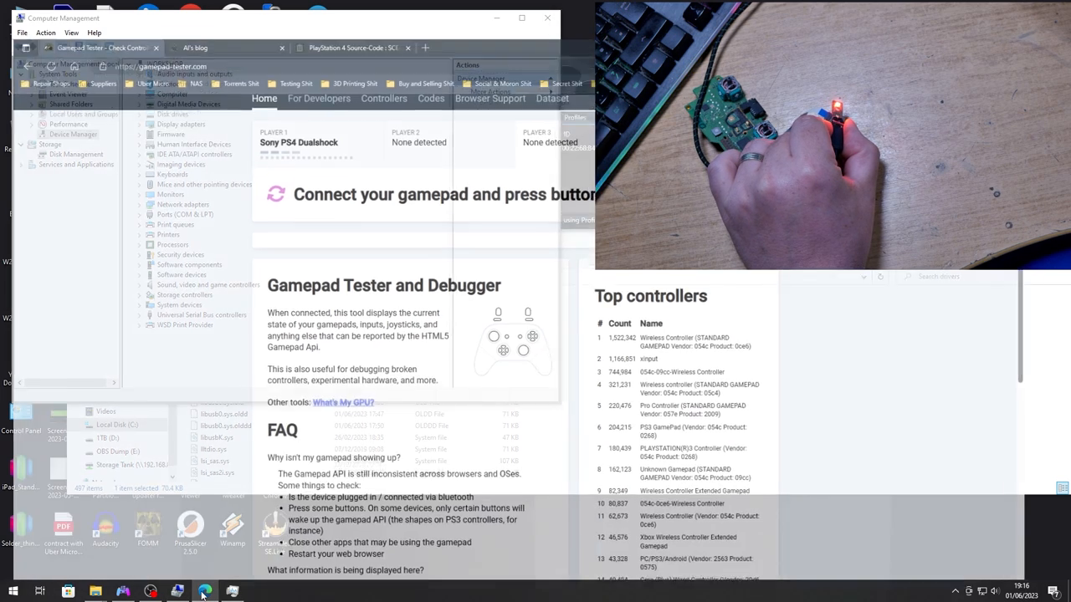
# Step: Watch Gamepad Tester's axis readouts for the reconnected DualShock 4's stick centering
pyautogui.click(205, 593)
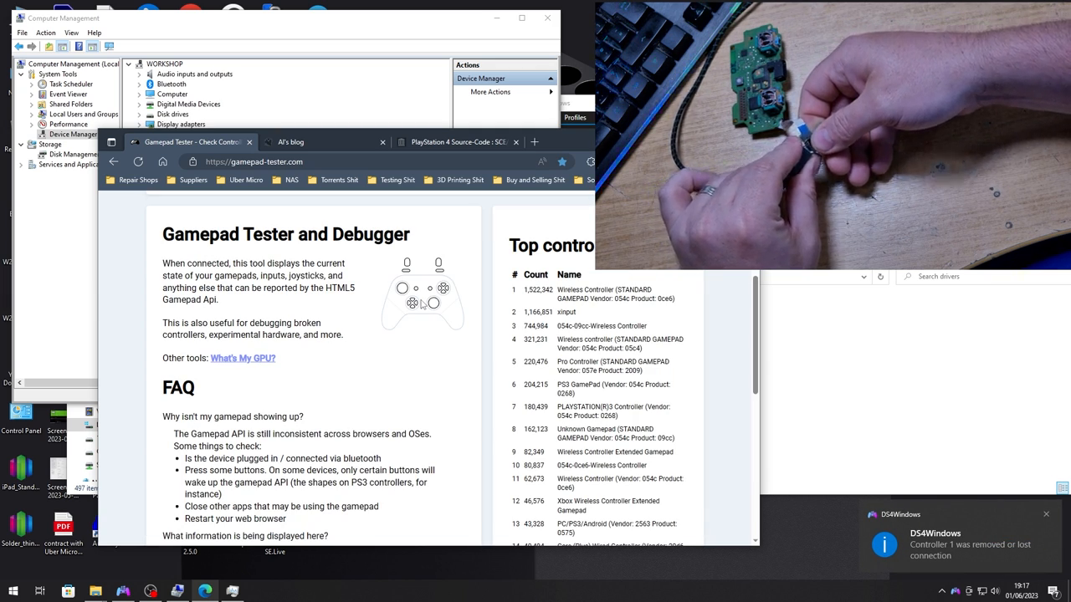
pyautogui.click(128, 64)
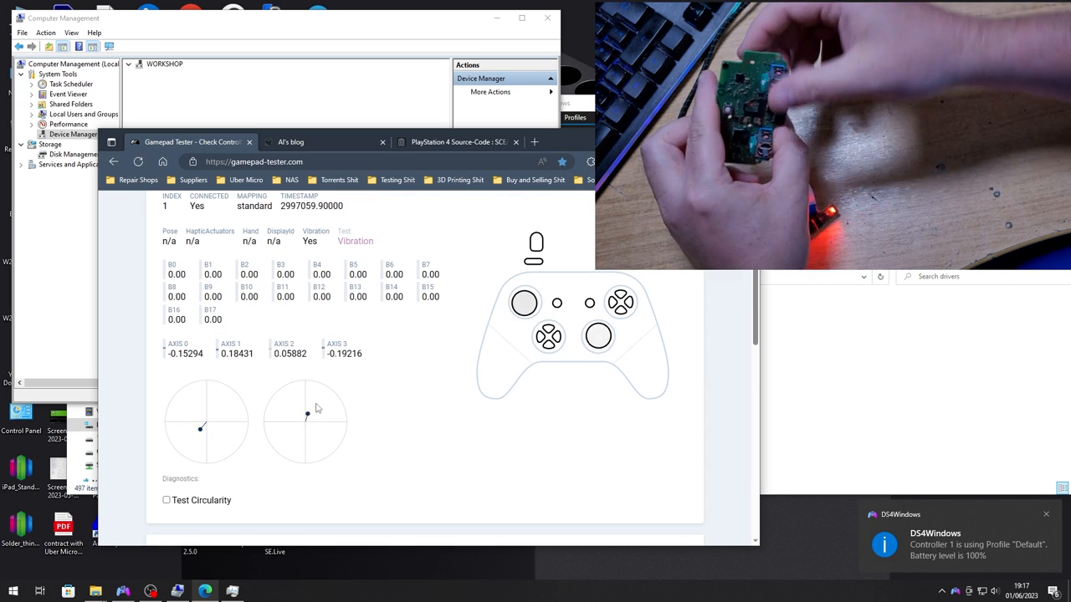
pyautogui.click(129, 64)
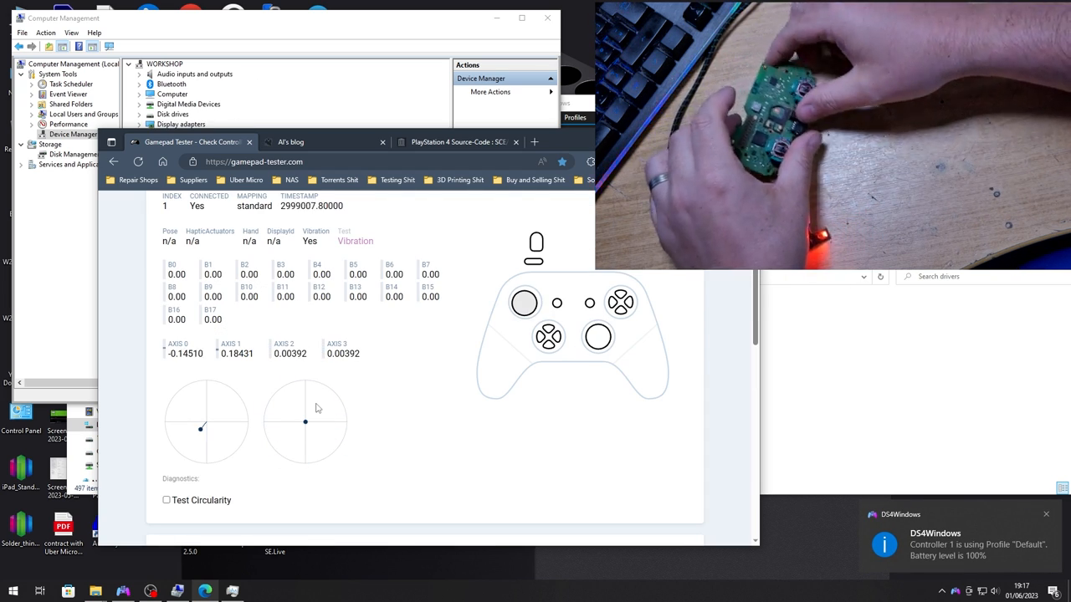